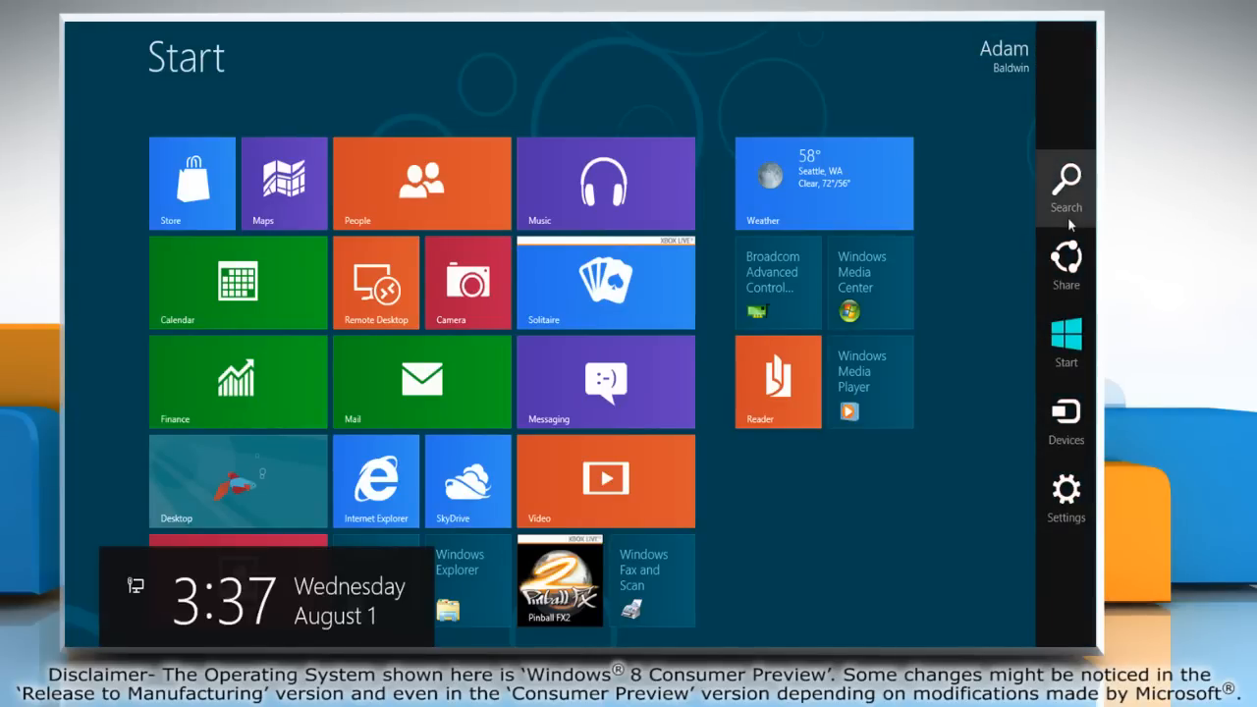
- Search the Start screen for 'Control Panel' so it appears as the only app result
left_click(1064, 186)
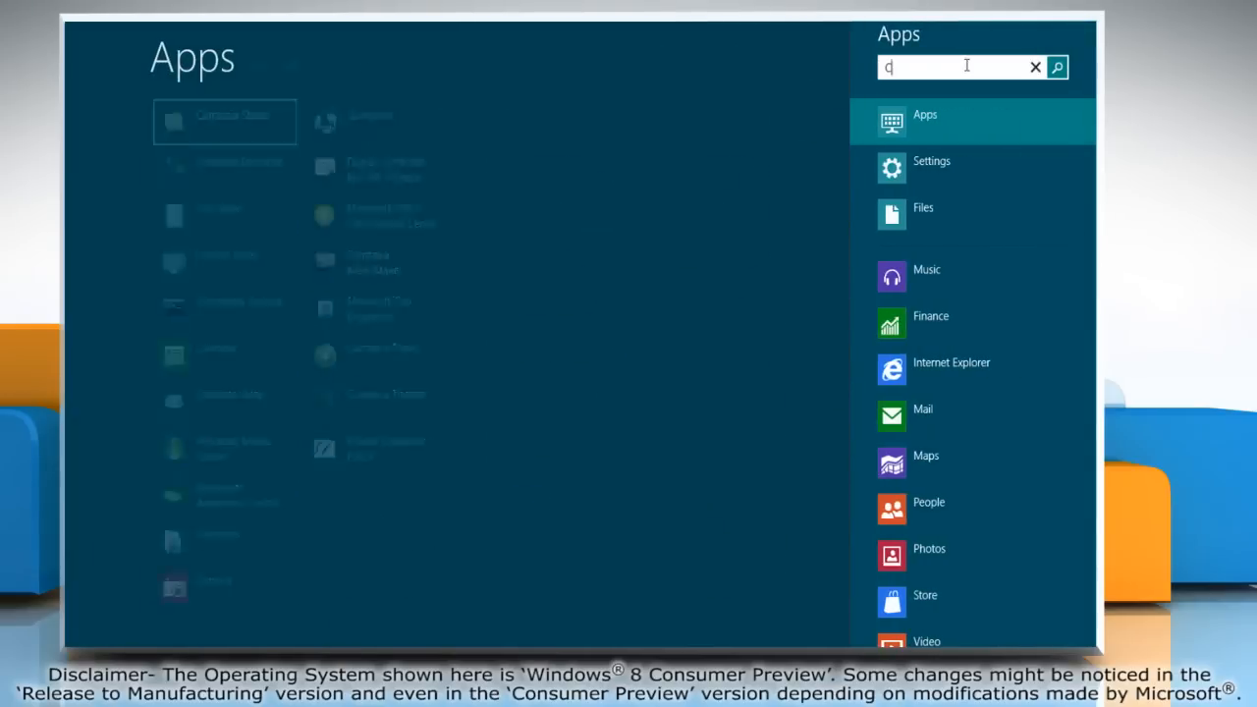
type("Control Panel")
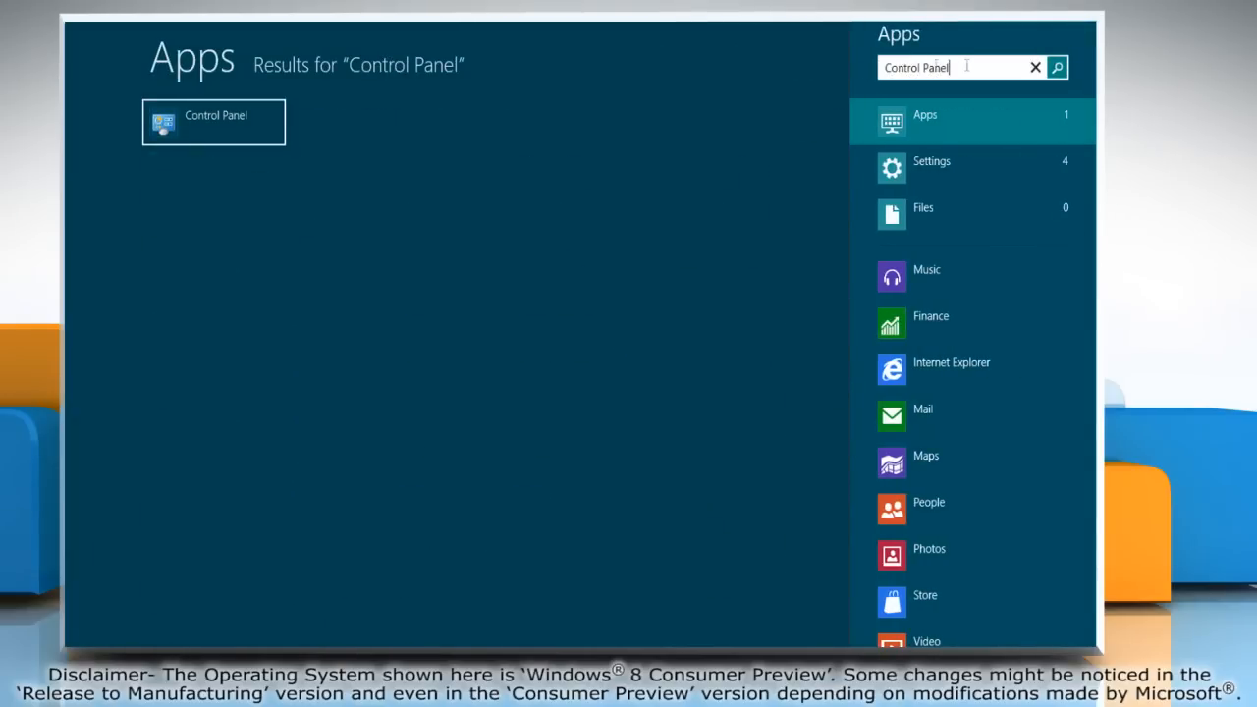
left_click(212, 122)
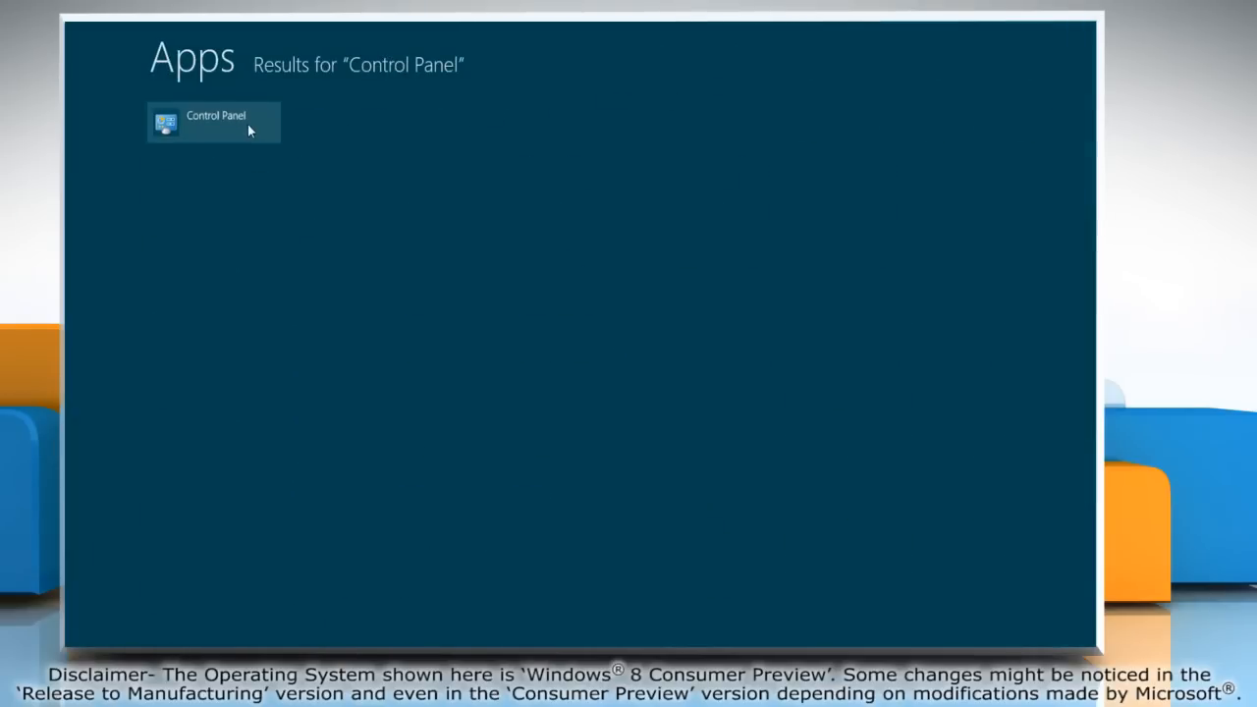
- Launch Control Panel and go to 'Add or remove user accounts' to reach Manage Accounts
left_click(212, 122)
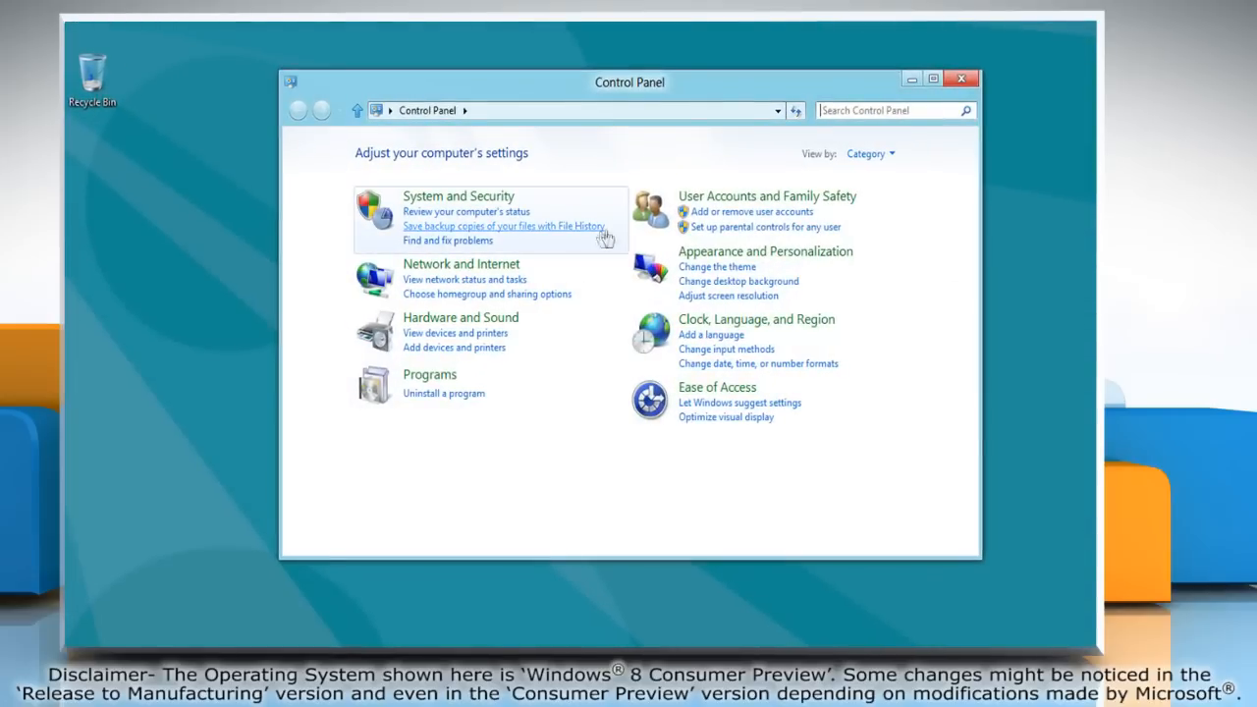
mouse_move(750, 212)
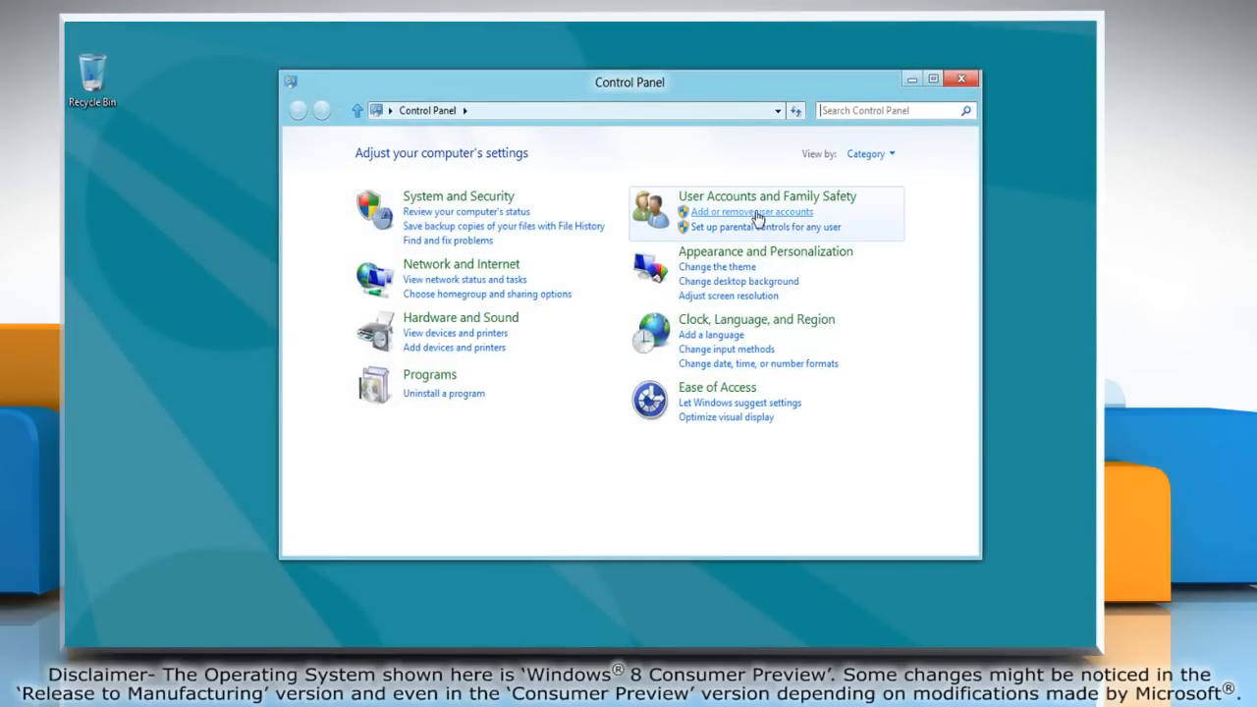
left_click(751, 212)
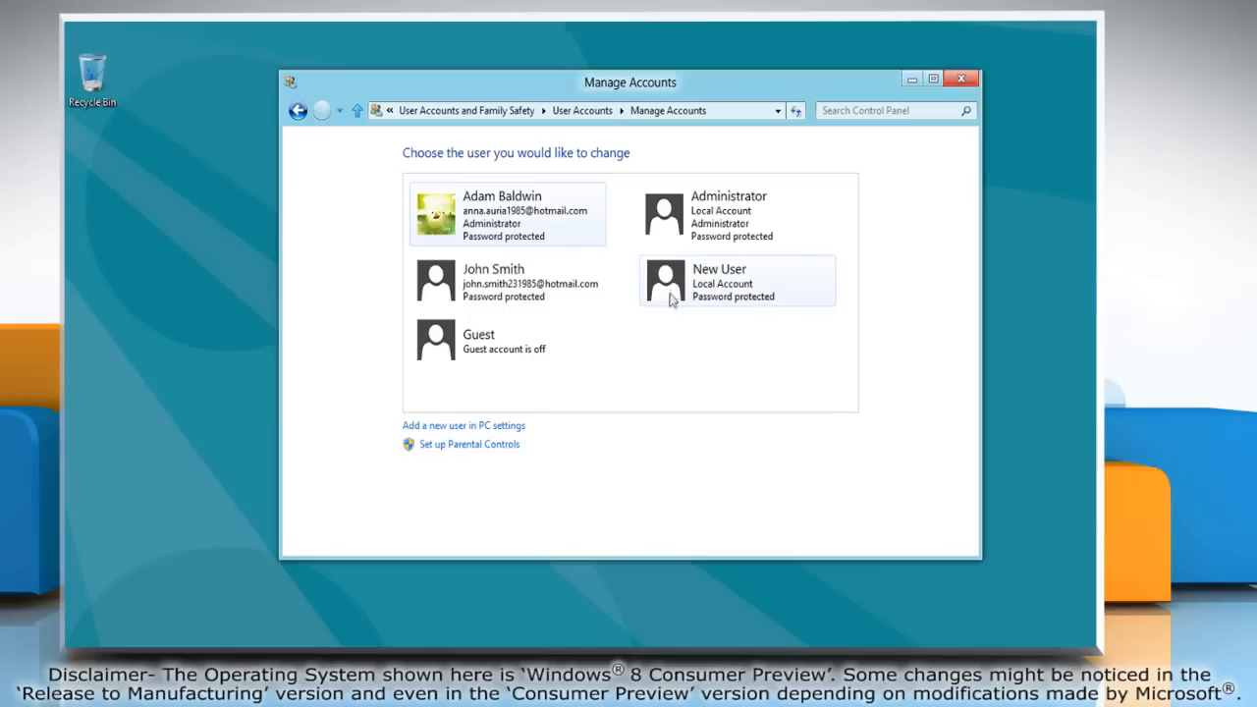
- Delete the New User account together with its files, leaving four accounts listed
left_click(737, 283)
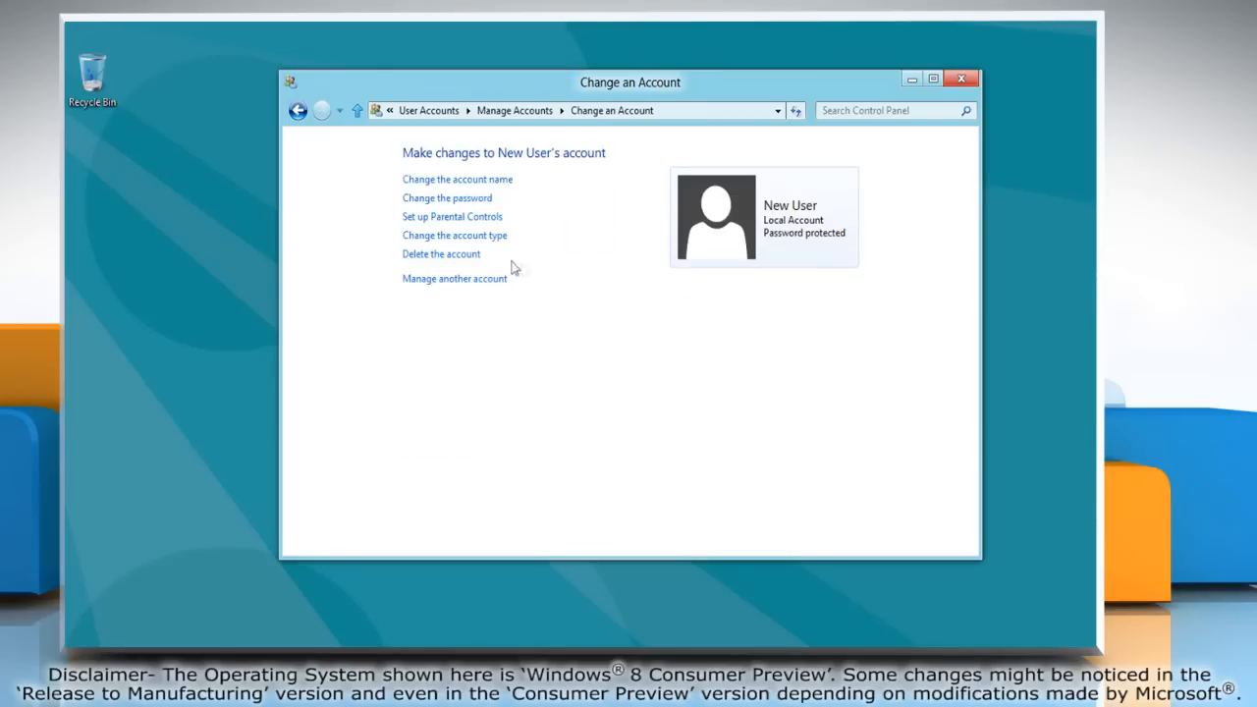
left_click(440, 253)
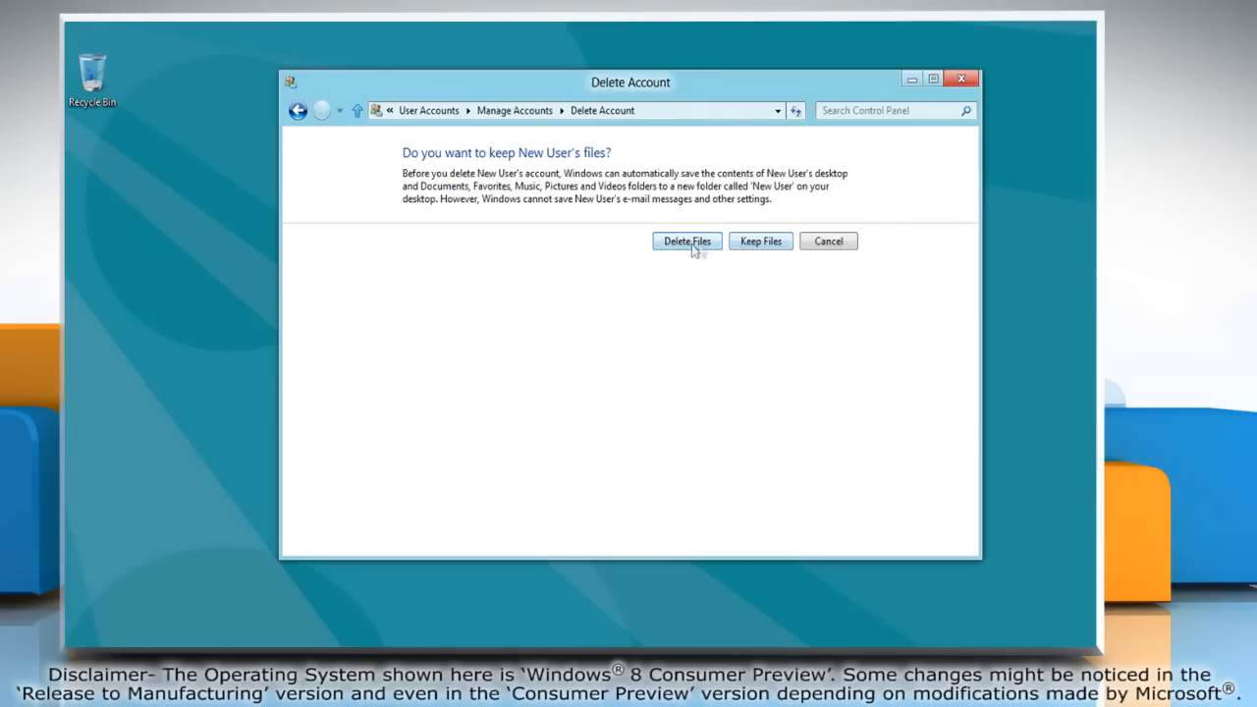
left_click(688, 240)
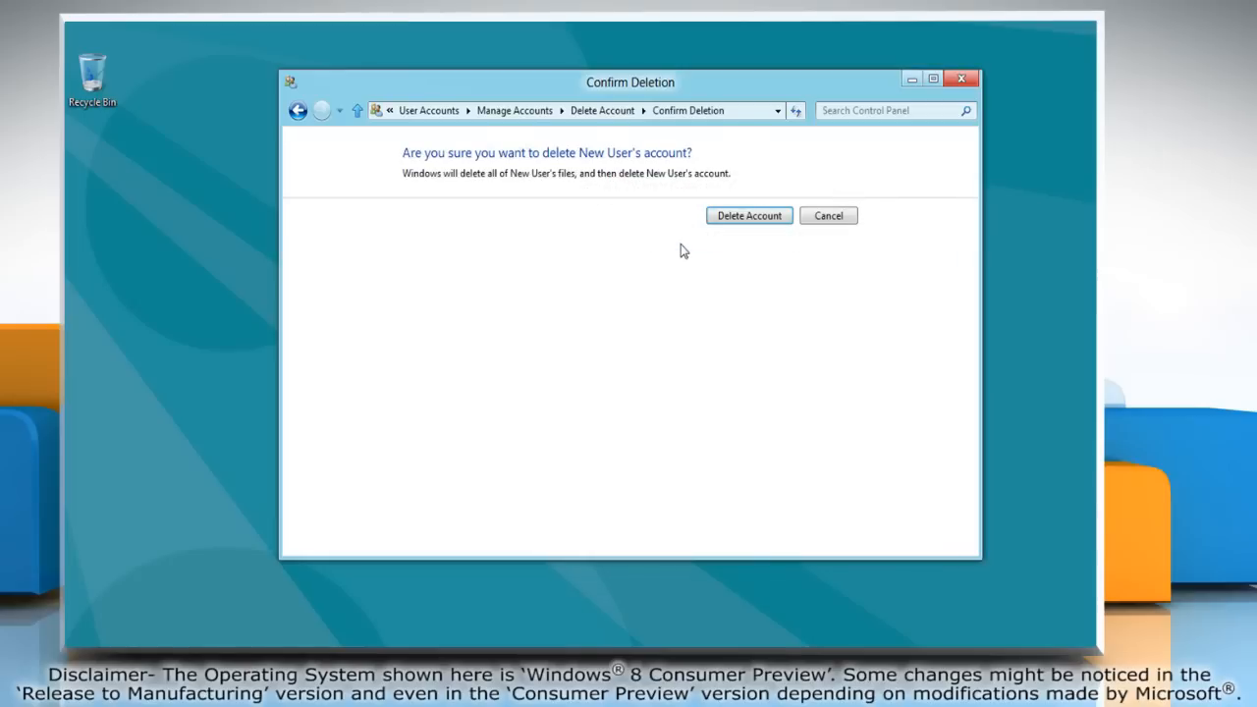
mouse_move(748, 214)
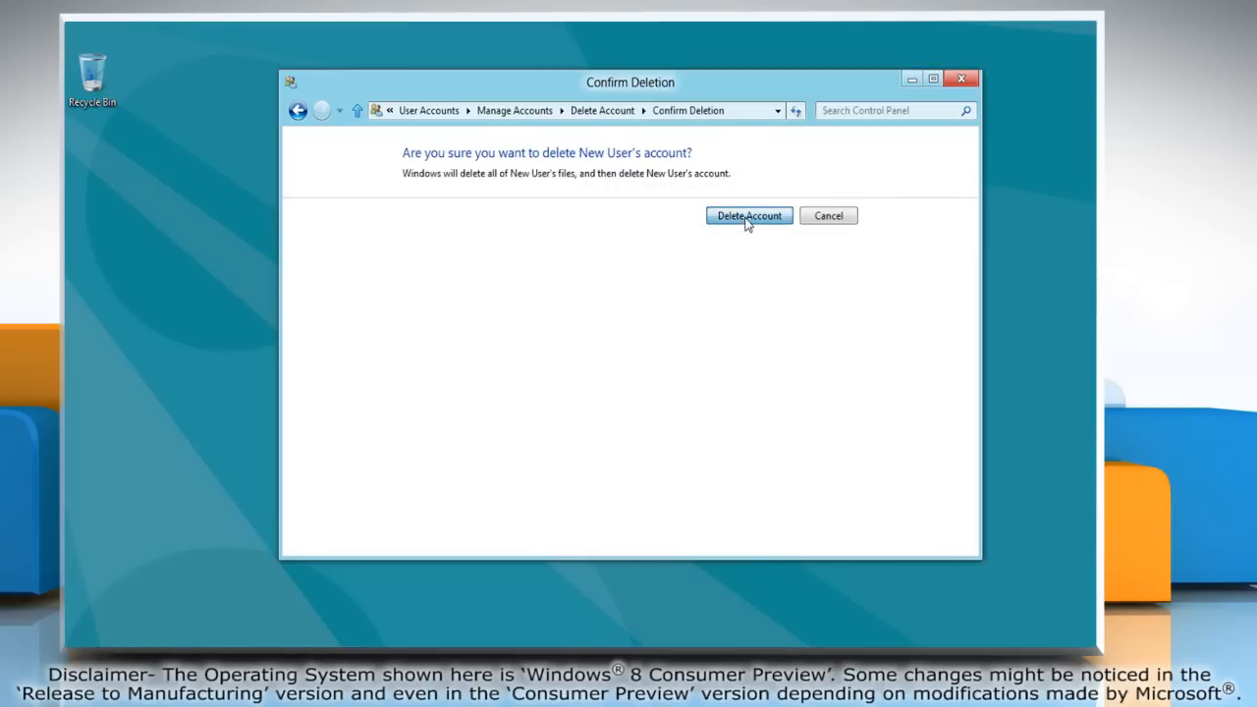
left_click(751, 214)
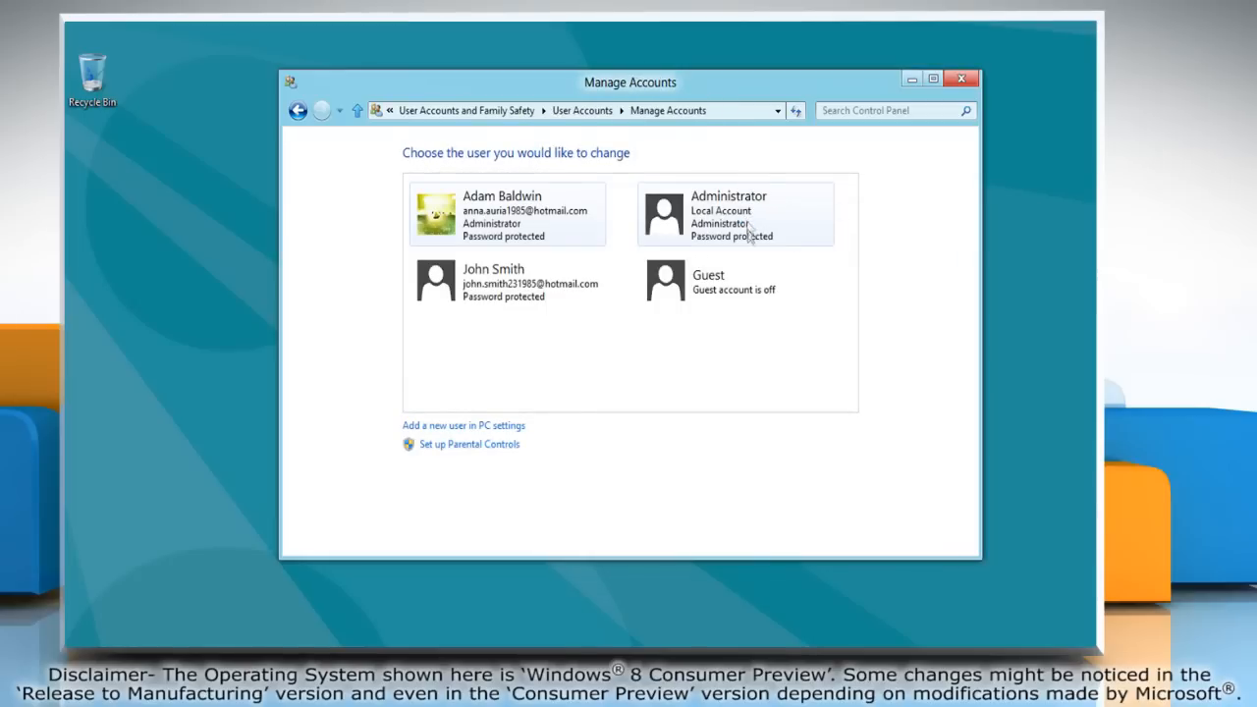